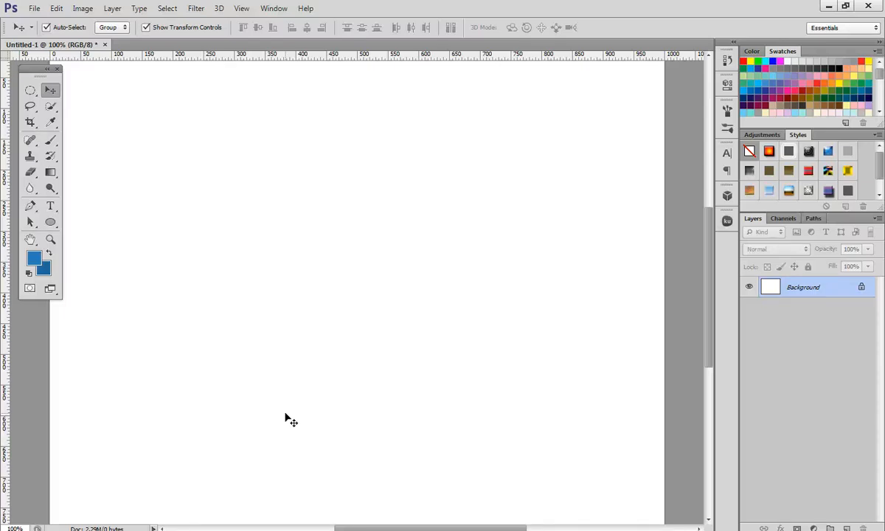
mouse_move(258, 365)
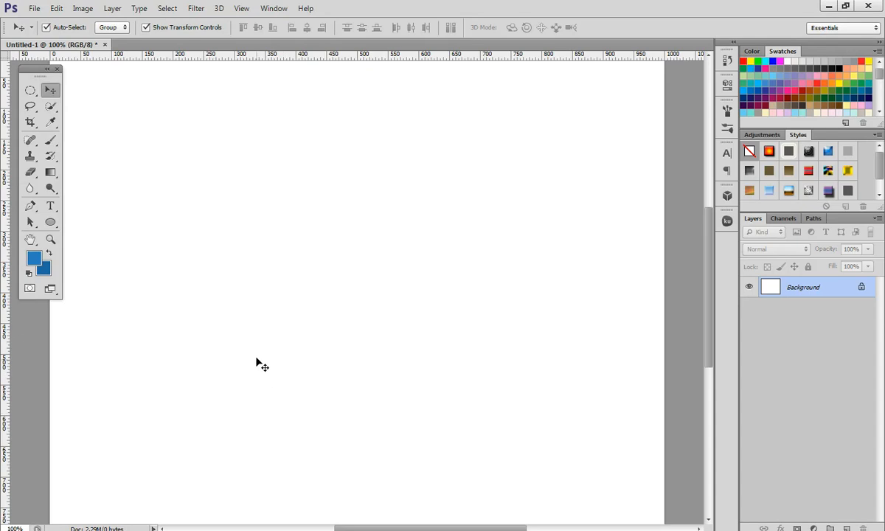
mouse_move(263, 271)
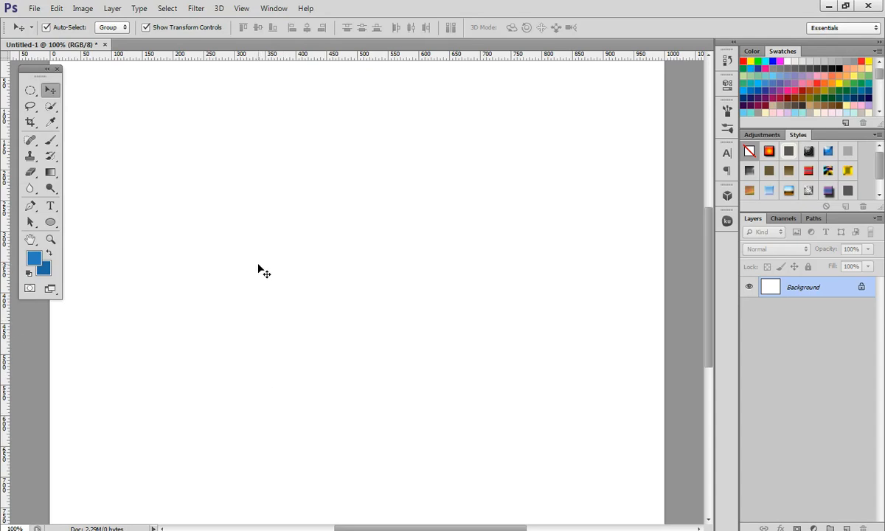
Choose the Ellipse Tool in Shape mode and open the Window menu.
left_click(51, 222)
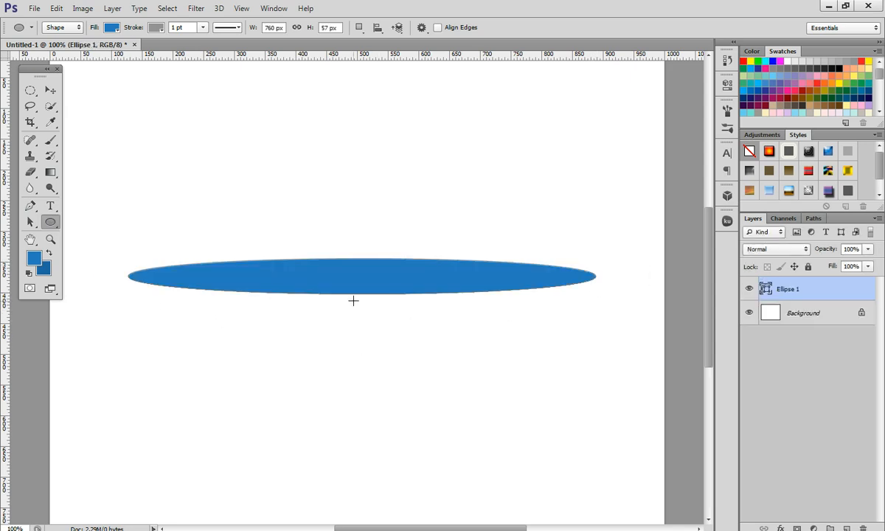
left_click(282, 8)
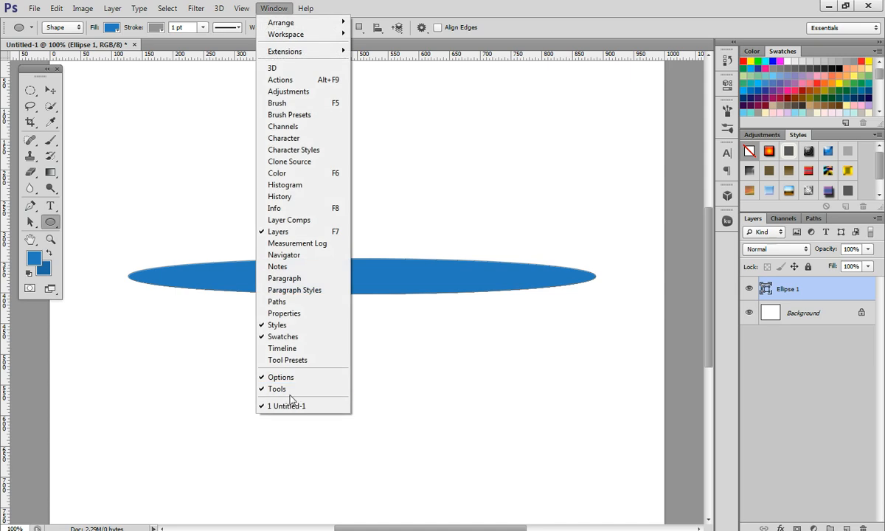
Open the Properties panel and set the ellipse's Feather to about 8 px.
left_click(283, 313)
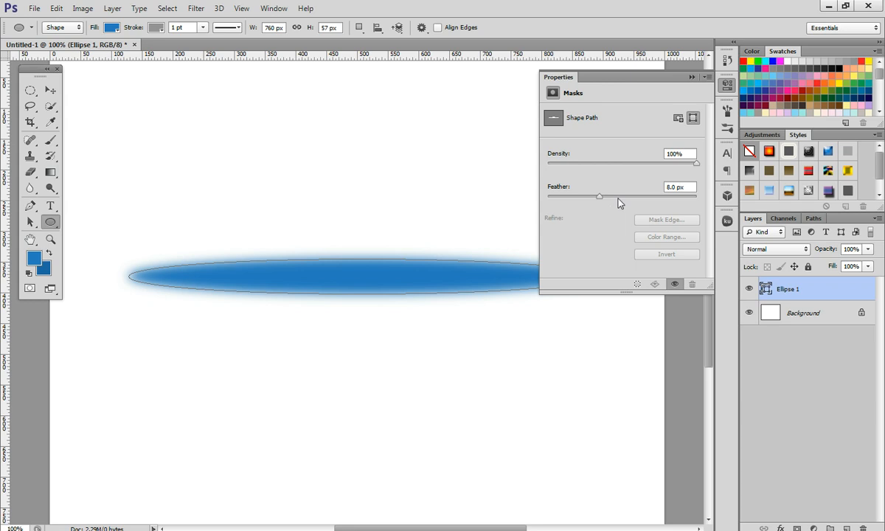
left_click_drag(599, 197, 619, 196)
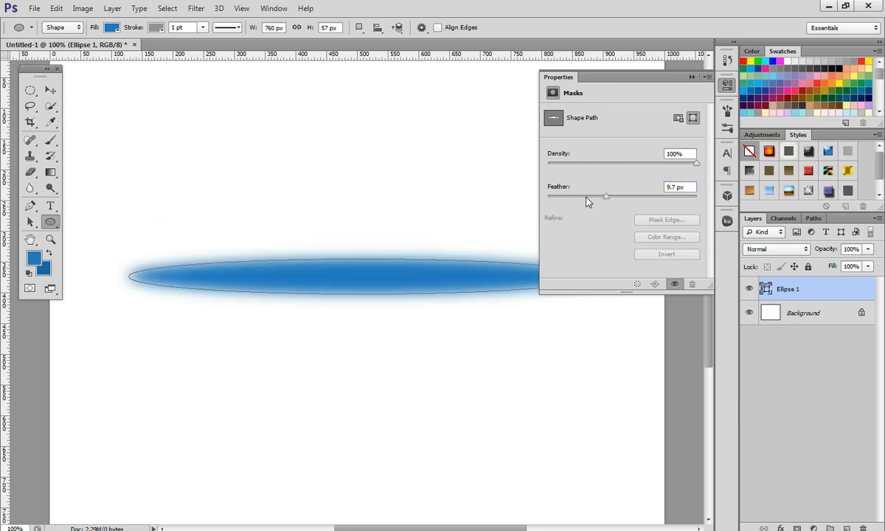
left_click_drag(606, 197, 589, 196)
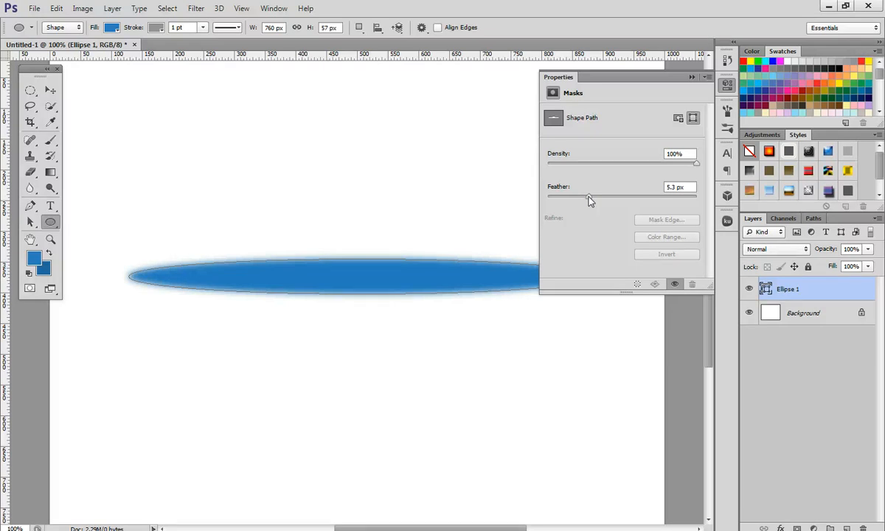
left_click_drag(588, 196, 600, 196)
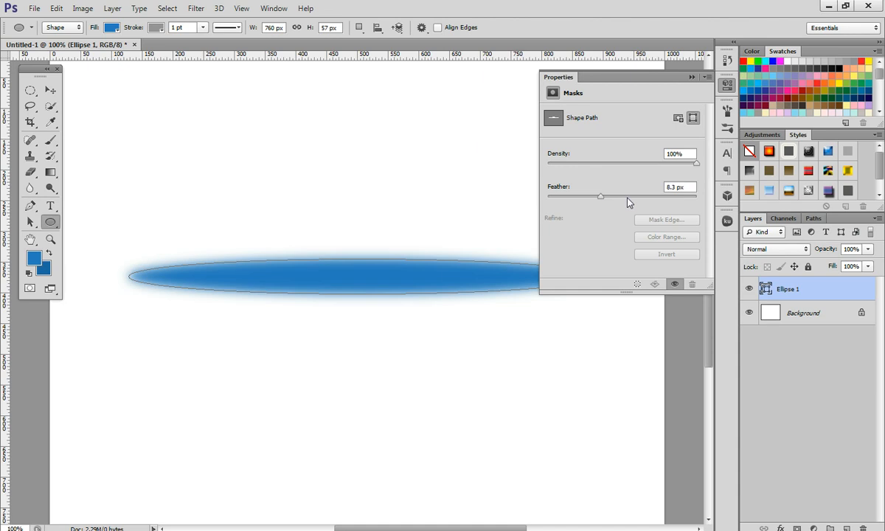
left_click_drag(600, 196, 617, 197)
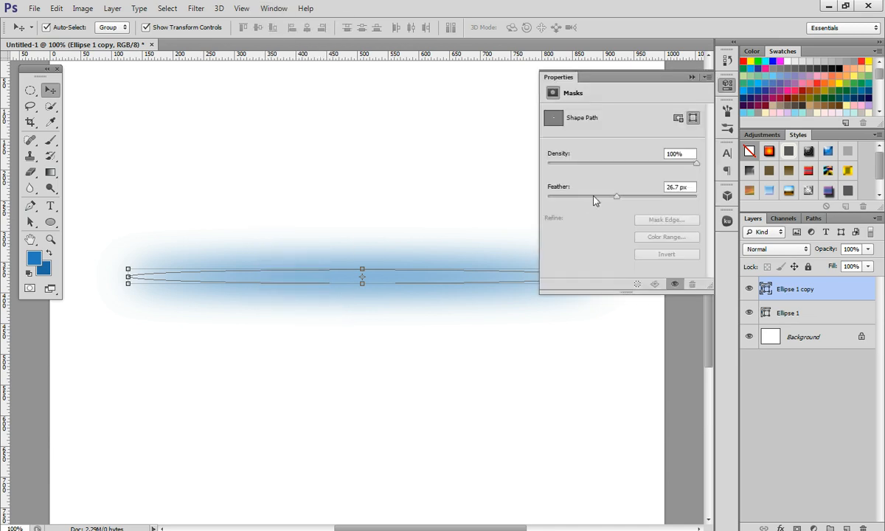
Raise the copied ellipse's Feather to about 27 px.
left_click_drag(615, 197, 583, 197)
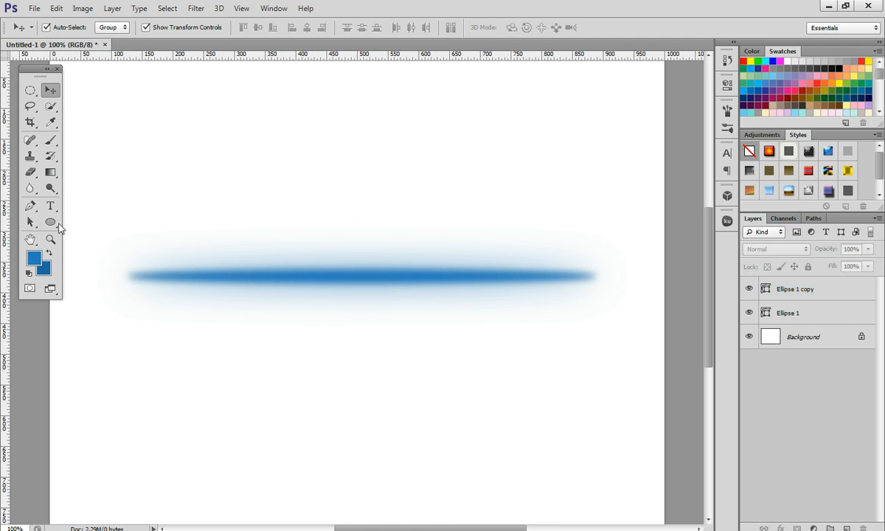
Draw a new circle and squash it into an oval about 268 by 46 px.
left_click(49, 221)
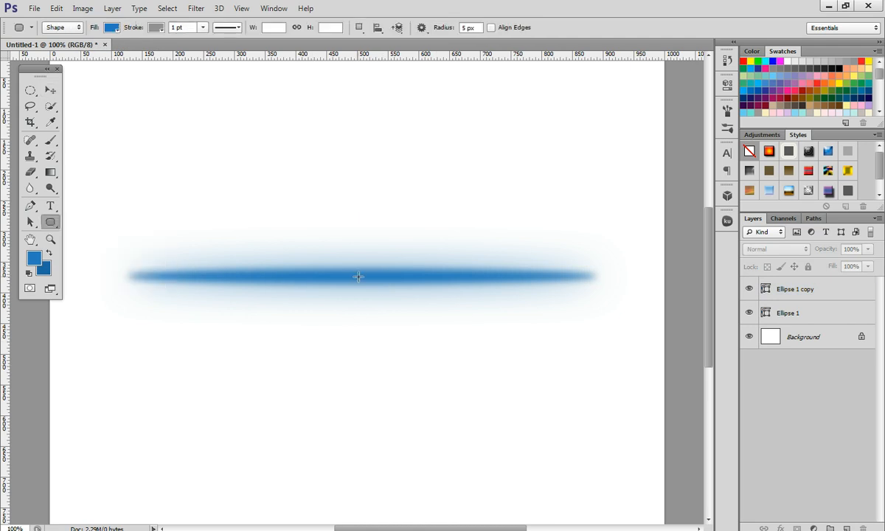
mouse_move(46, 221)
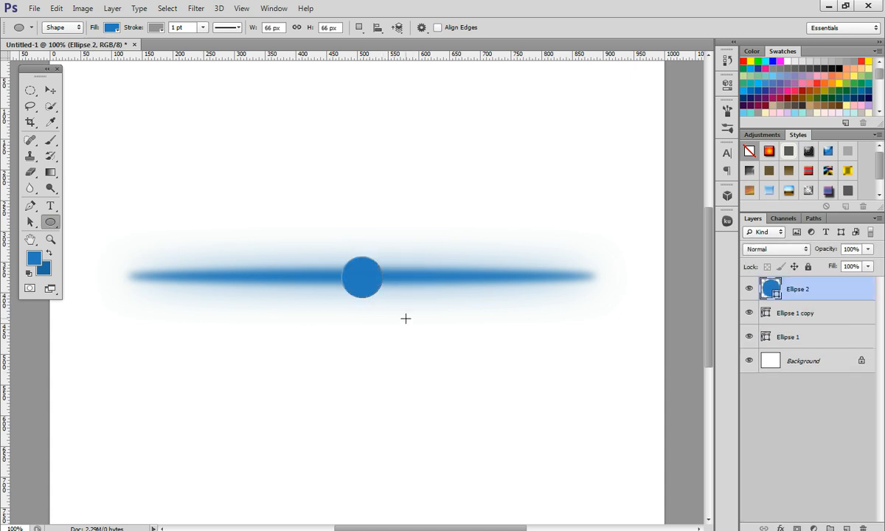
mouse_move(412, 65)
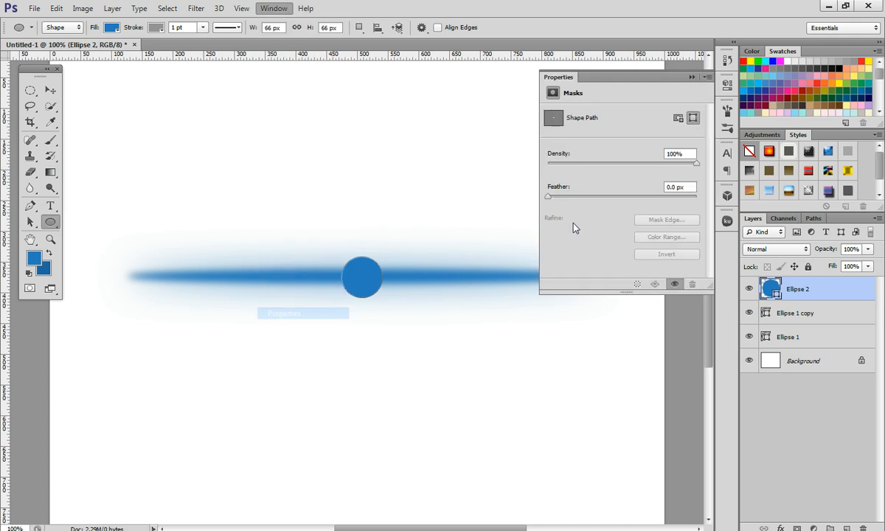
left_click_drag(548, 196, 603, 196)
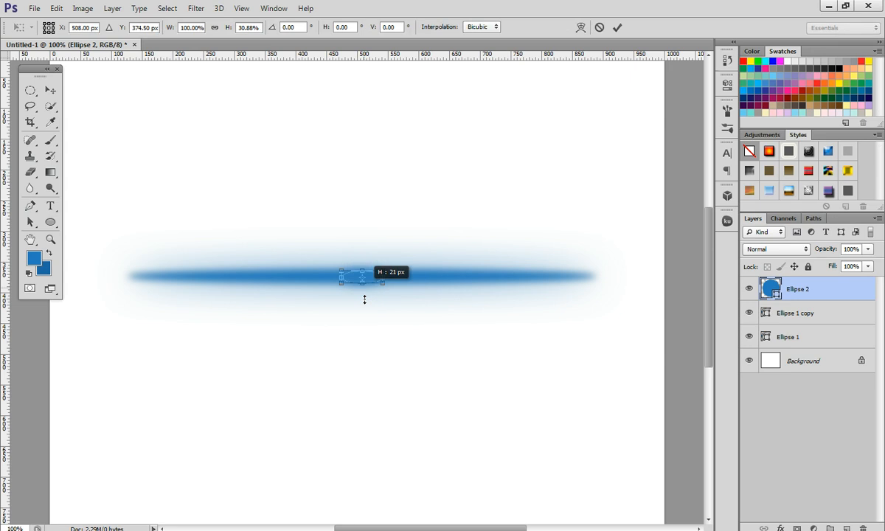
left_click_drag(361, 280, 361, 290)
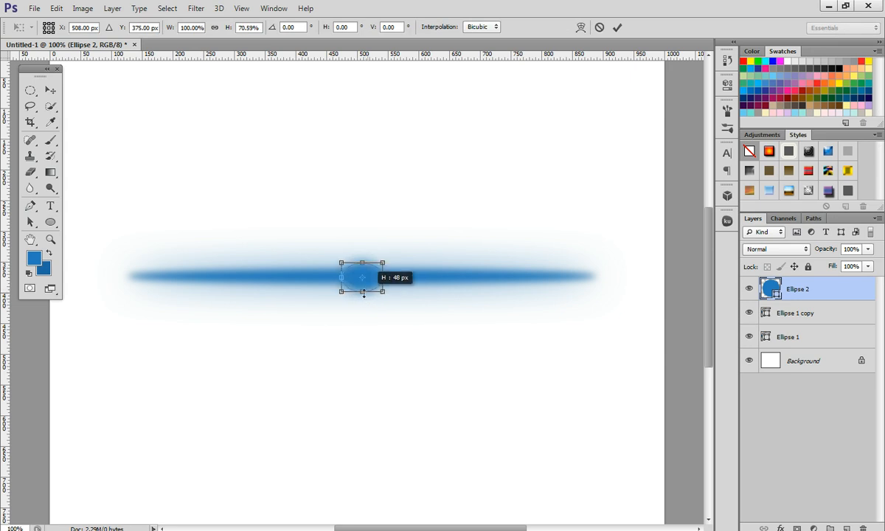
left_click_drag(341, 276, 278, 276)
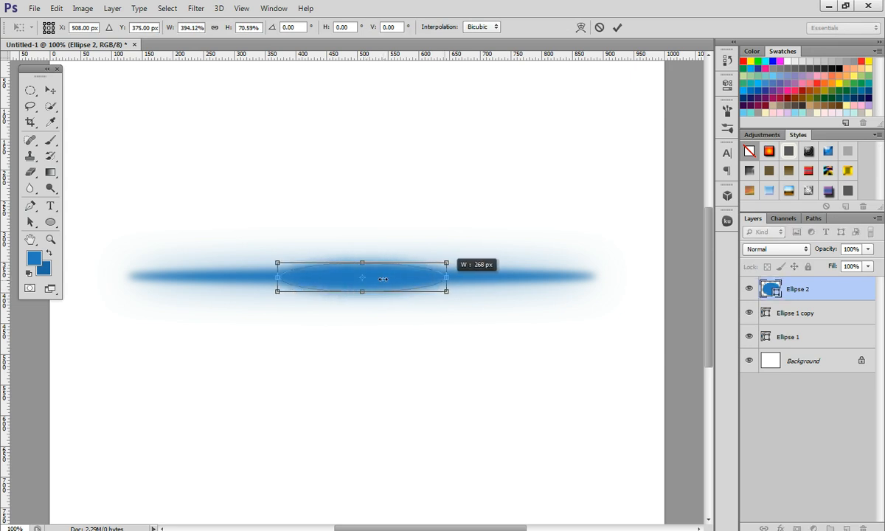
Confirm the oval, draw a wide elliptical selection, and create the new Layer 1.
key("Enter")
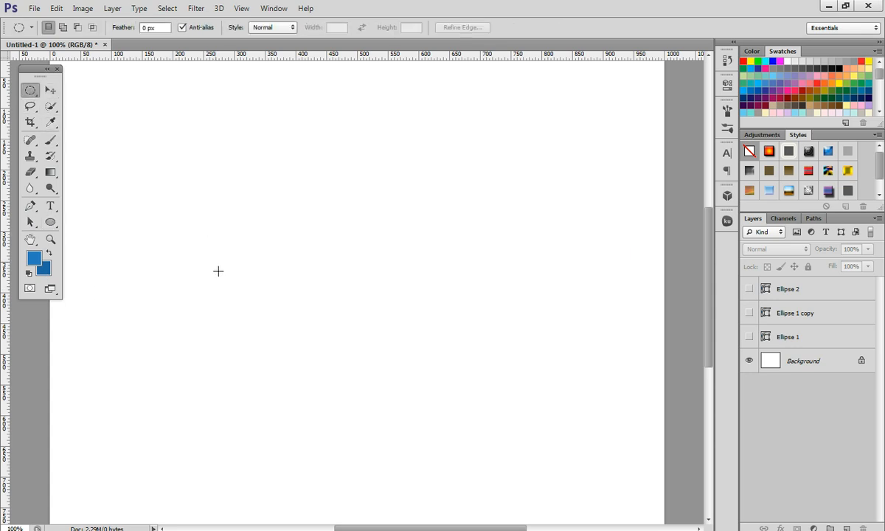
left_click_drag(193, 253, 511, 296)
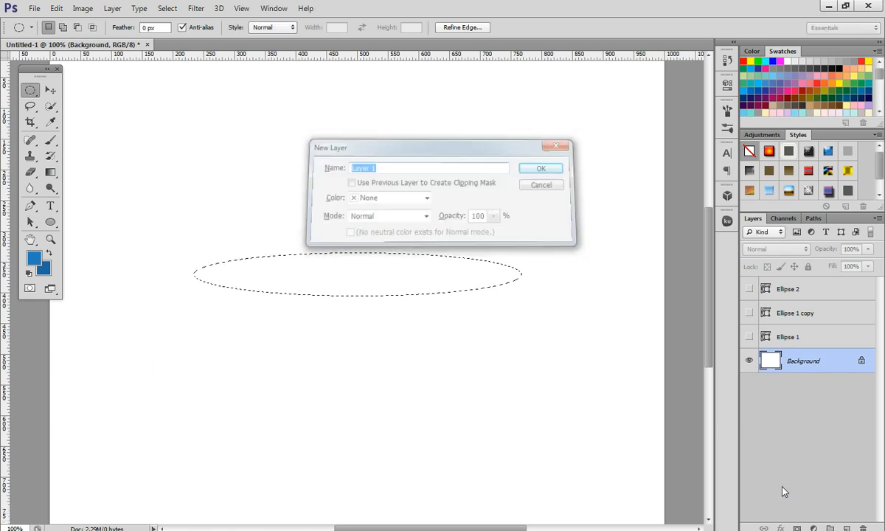
left_click(541, 168)
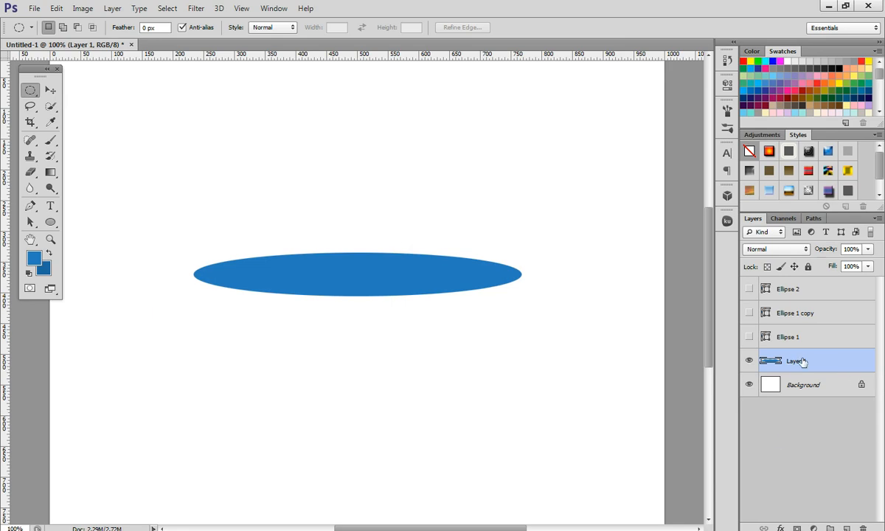
Select Layer 1 and browse the Filter menu's blur options.
left_click(195, 9)
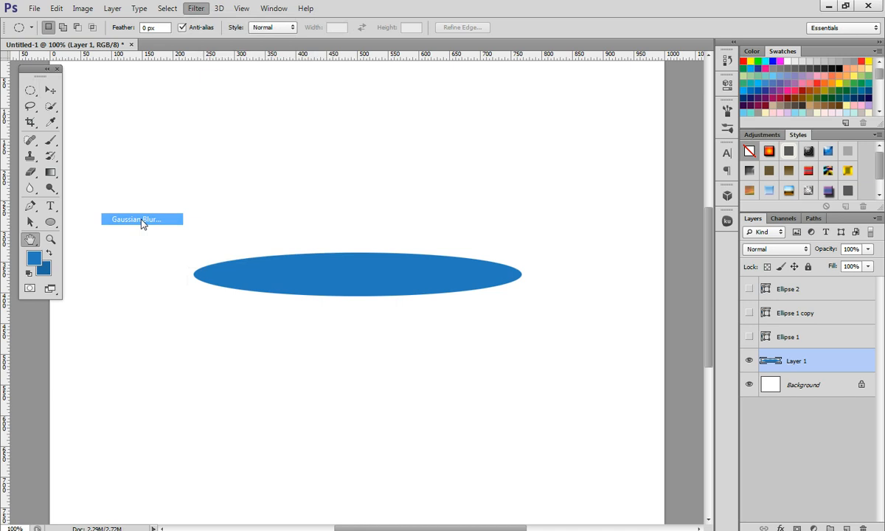
left_click(195, 8)
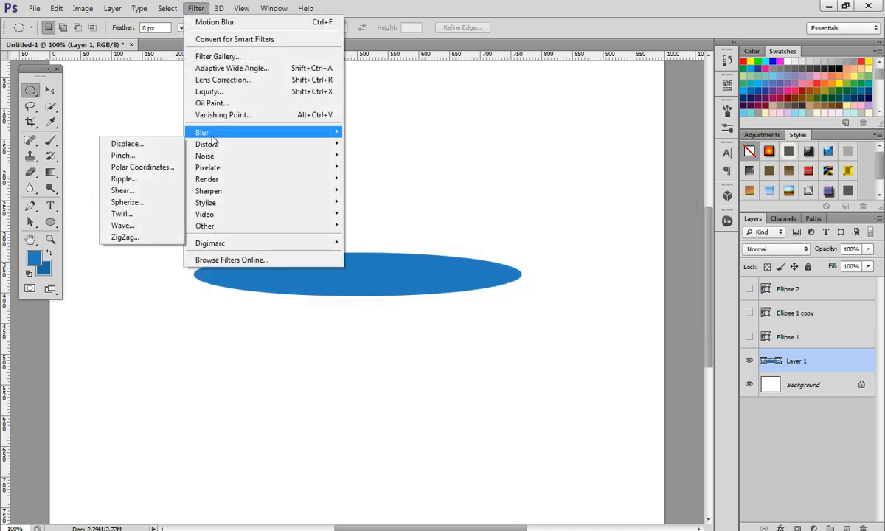
left_click(233, 22)
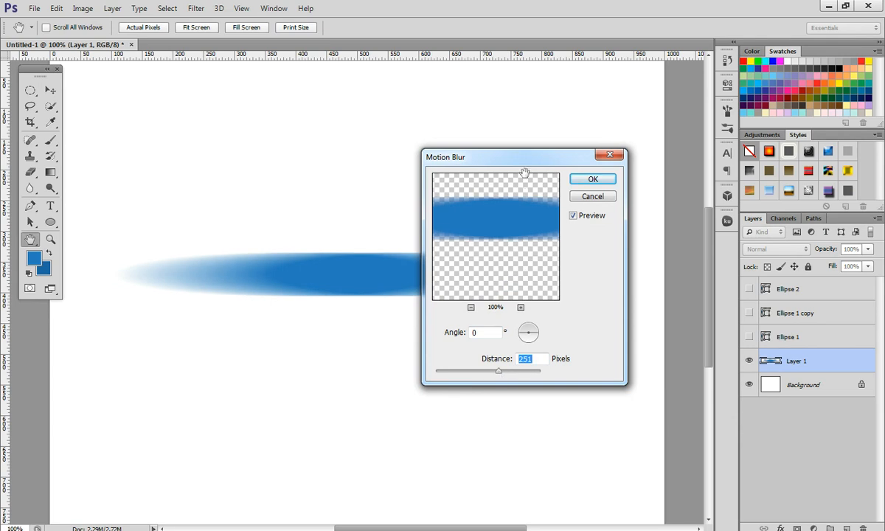
left_click(592, 196)
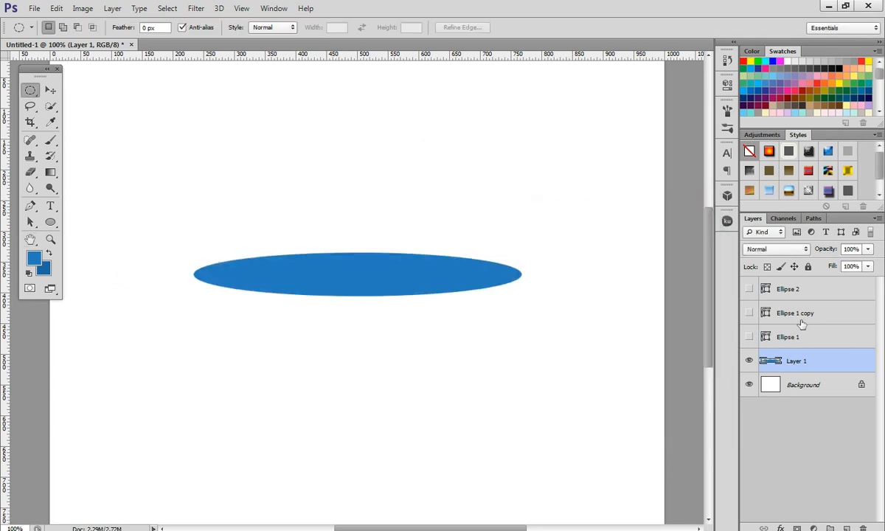
Apply a Gaussian Blur with a radius of about 5.7 px to Layer 1.
left_click(196, 8)
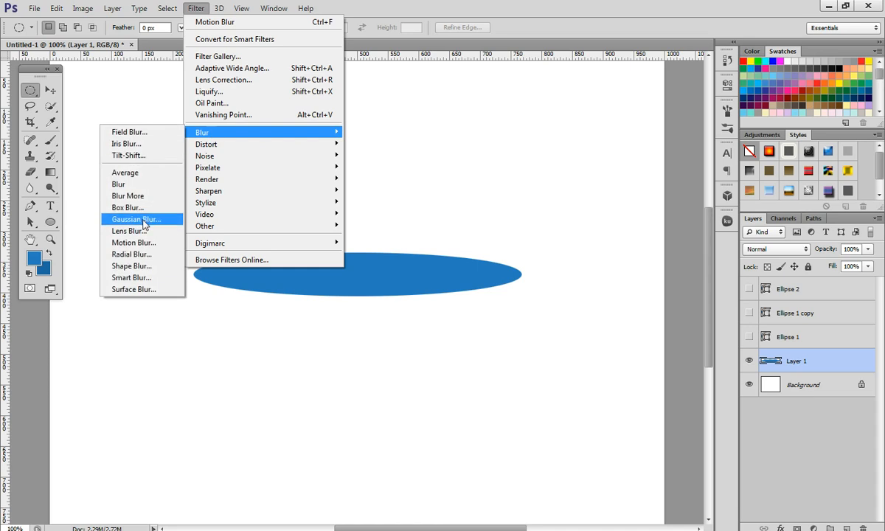
left_click(134, 219)
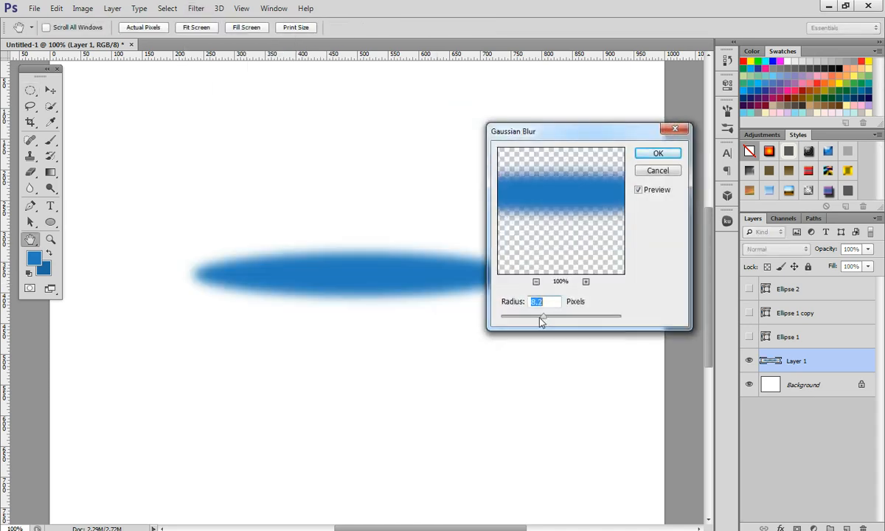
left_click_drag(541, 315, 535, 316)
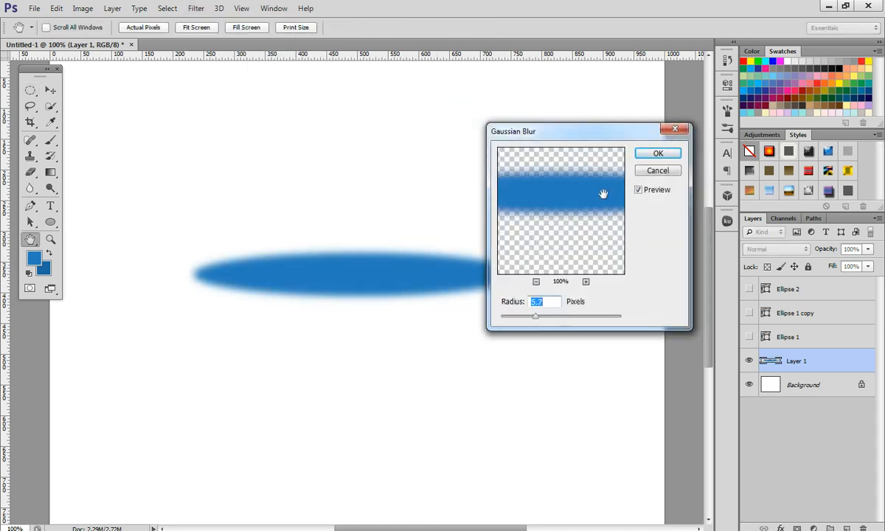
left_click(657, 153)
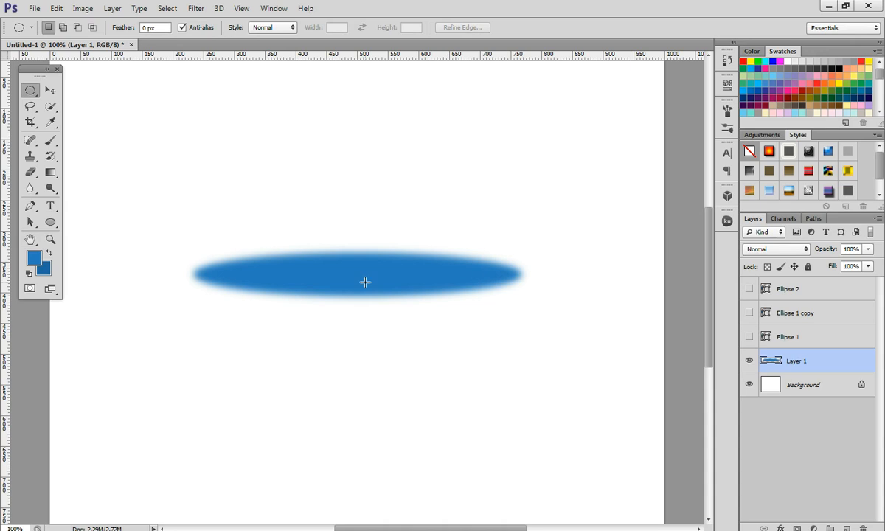
Switch to the Move tool and look through the blur filter types.
left_click(51, 90)
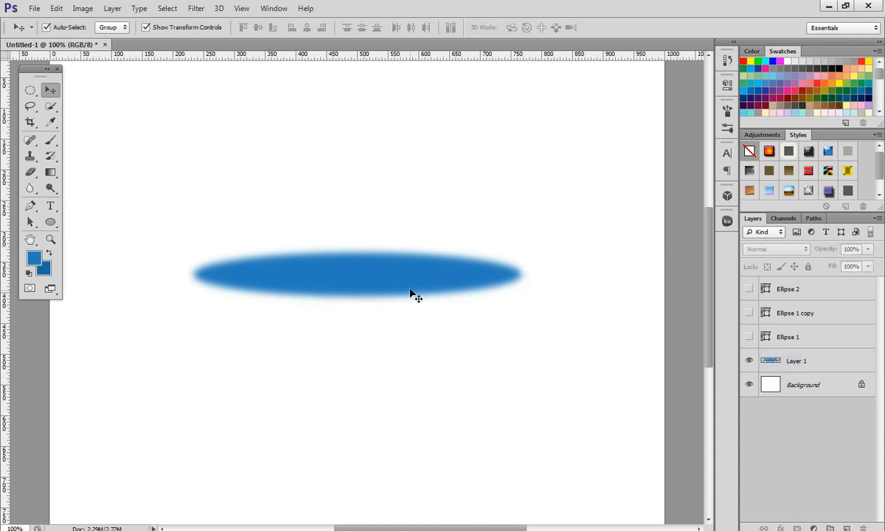
left_click(193, 8)
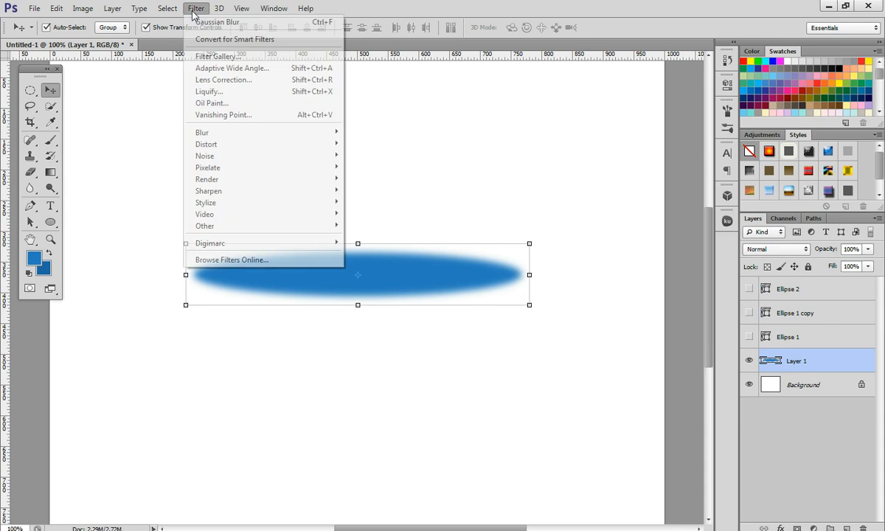
mouse_move(202, 132)
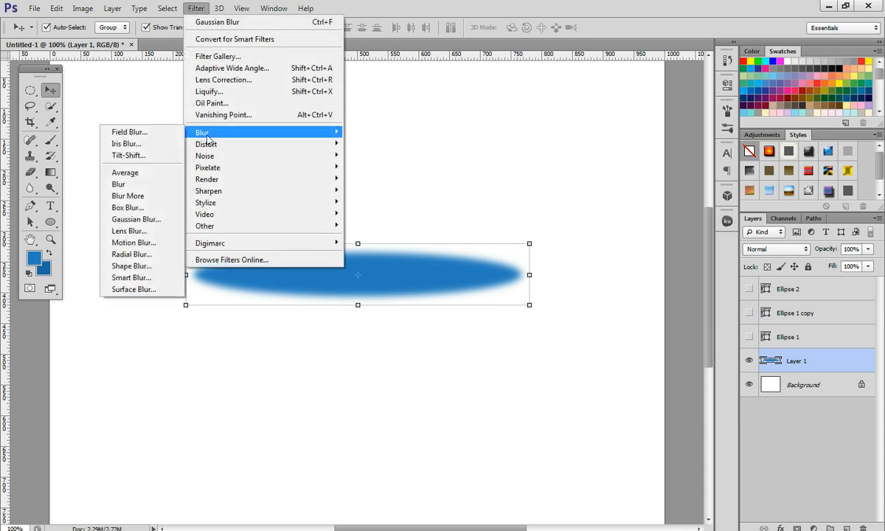
left_click(136, 219)
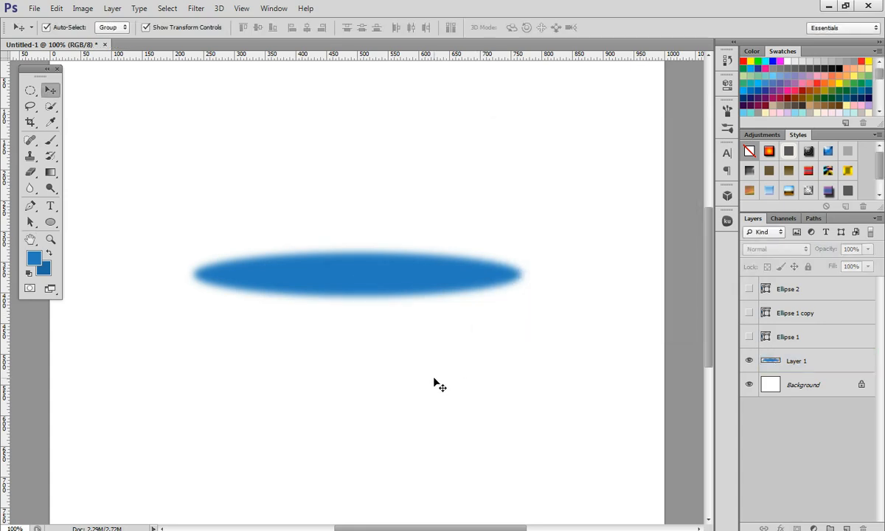
Show the shape layers, set Ellipse 2 copy to Overlay, and hide all but Ellipse 2.
left_click(796, 360)
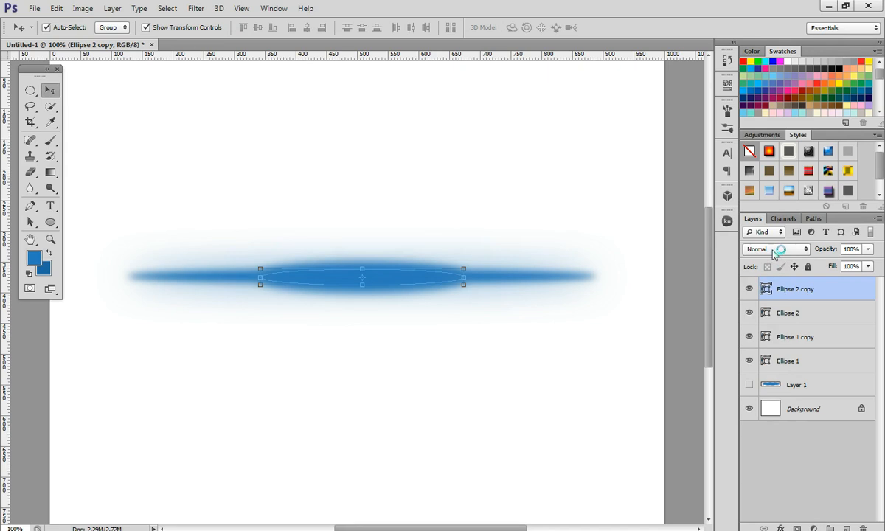
left_click(774, 249)
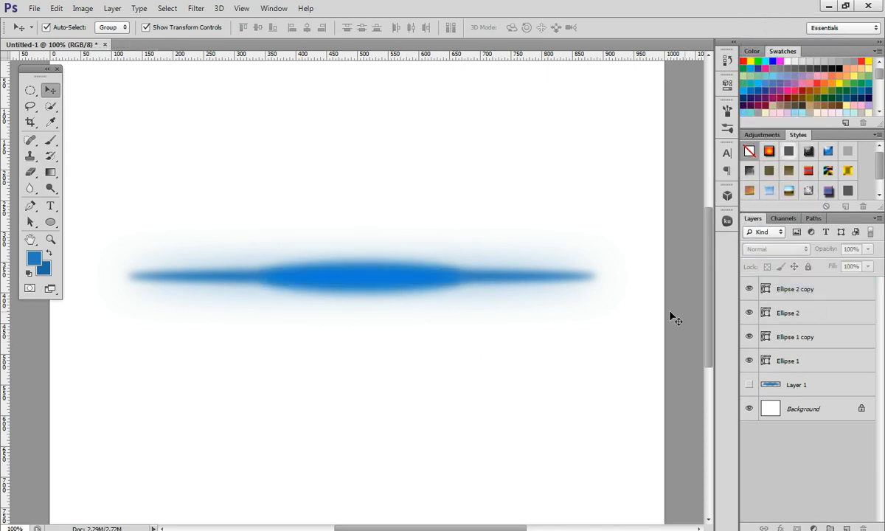
left_click(799, 313)
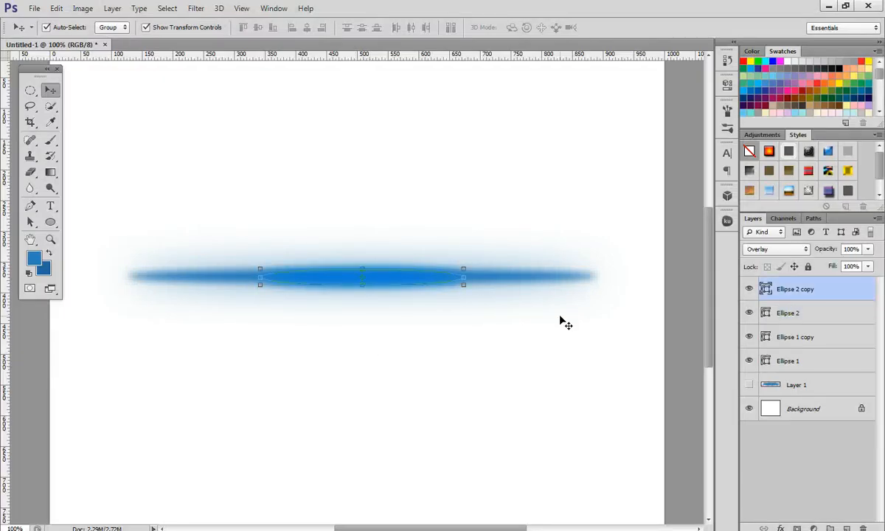
left_click(793, 313)
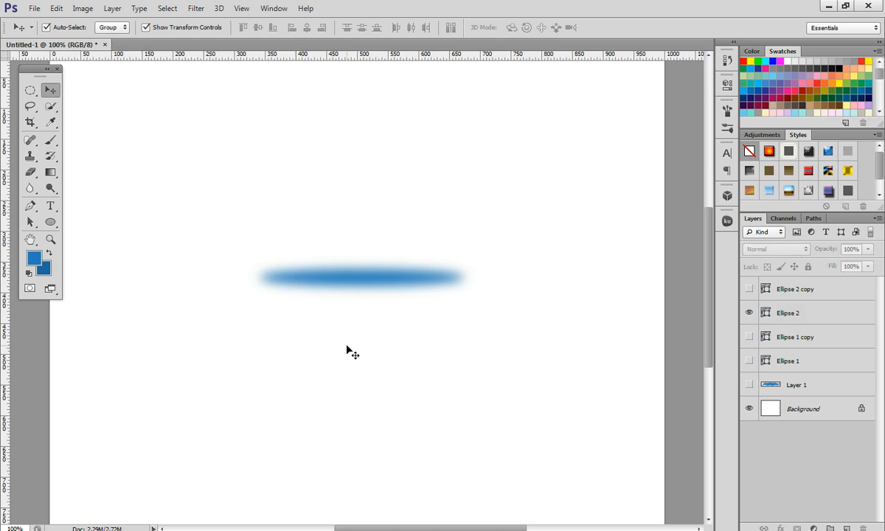
Convert Ellipse 2 to a smart object and apply a 262 px horizontal Motion Blur.
right_click(802, 313)
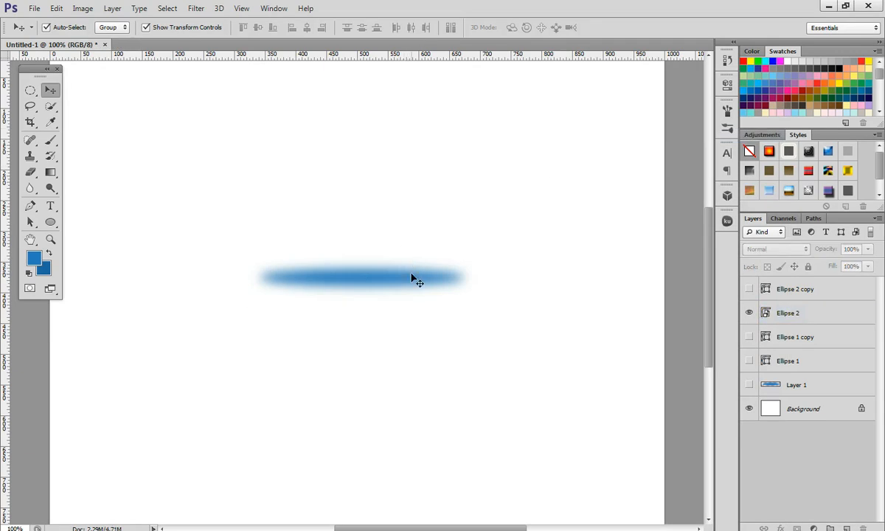
left_click(195, 9)
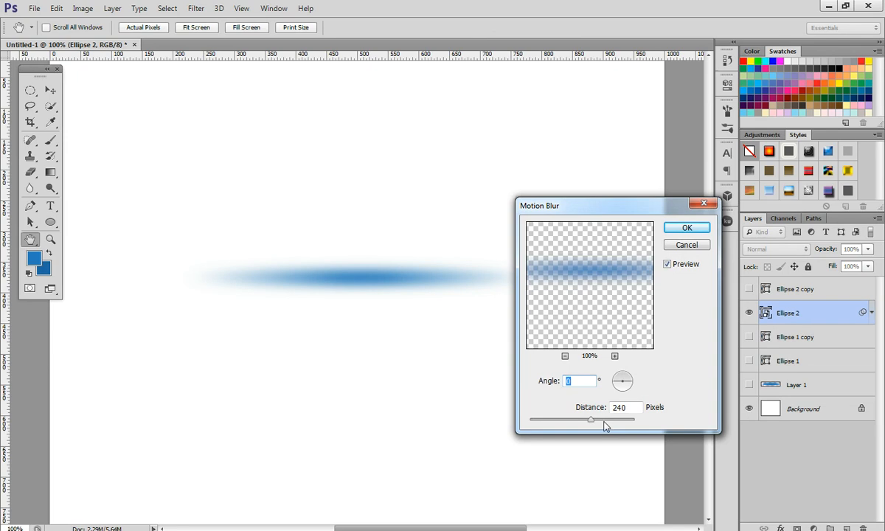
left_click_drag(590, 419, 597, 418)
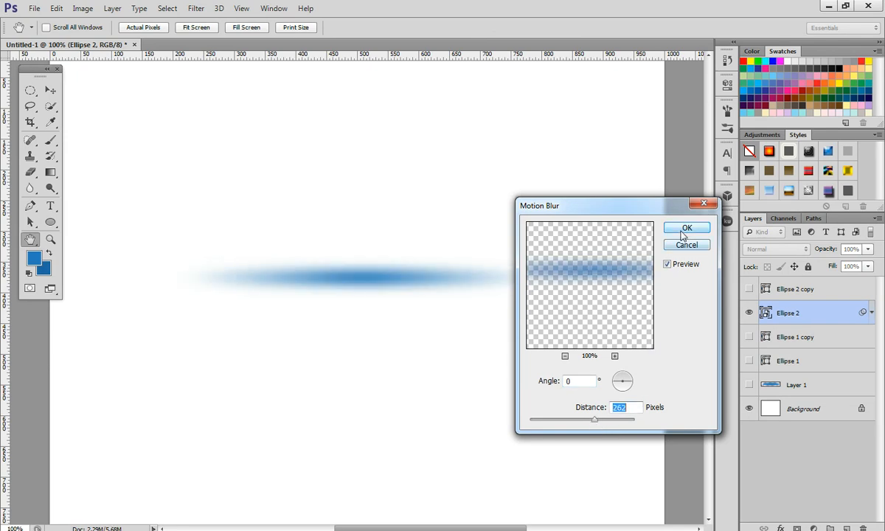
left_click(686, 227)
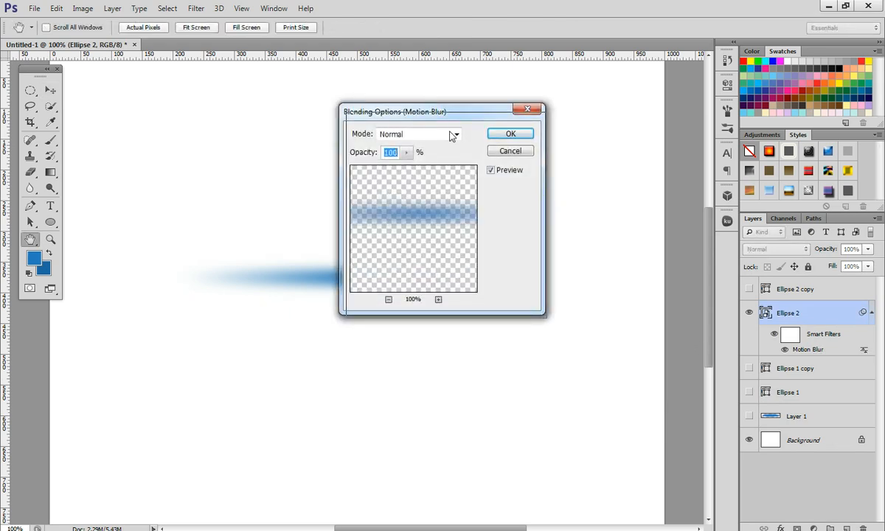
Reopen the Motion Blur smart filter, test distances, and reapply it at 248 px.
left_click(509, 134)
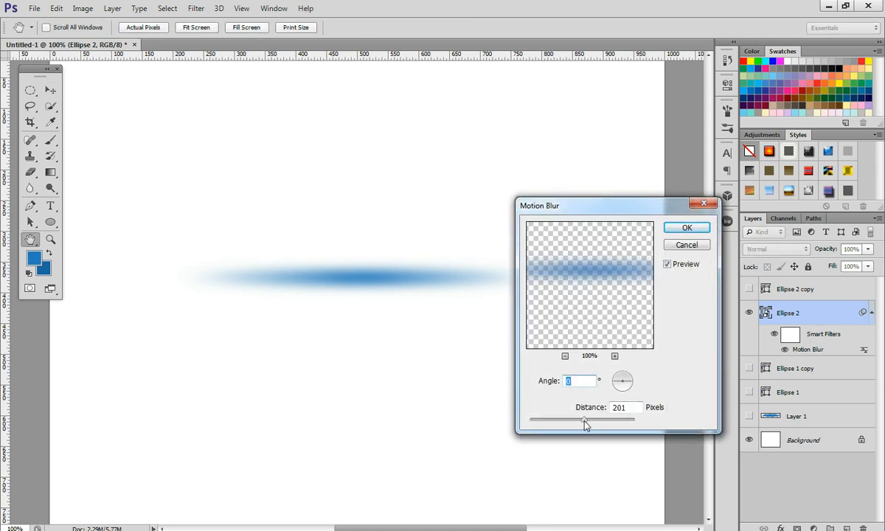
left_click_drag(584, 419, 532, 418)
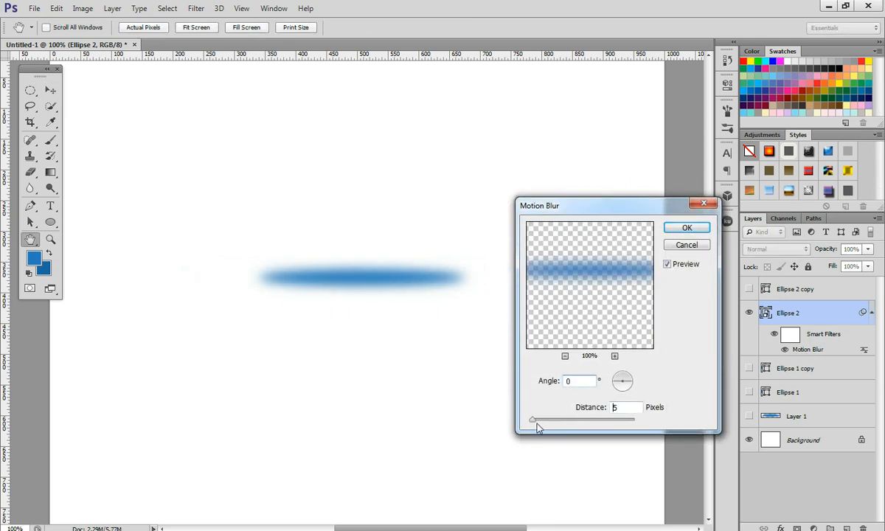
left_click_drag(535, 419, 549, 420)
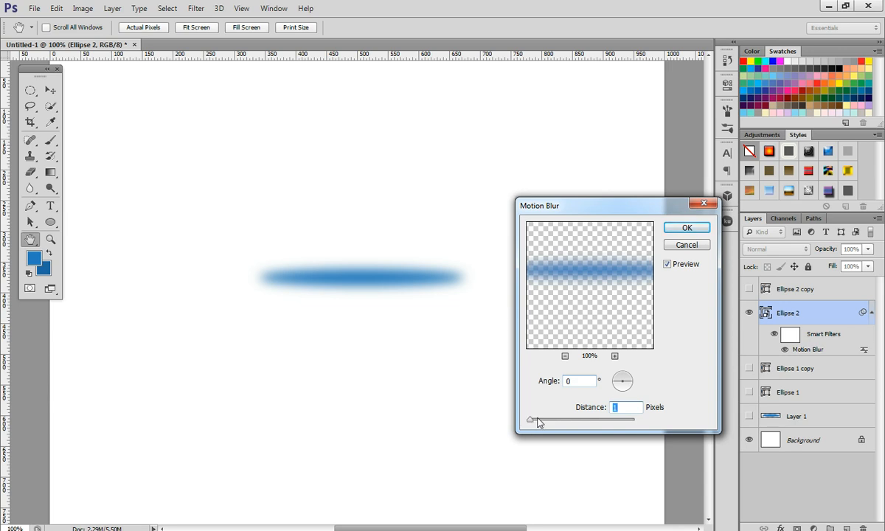
mouse_move(579, 427)
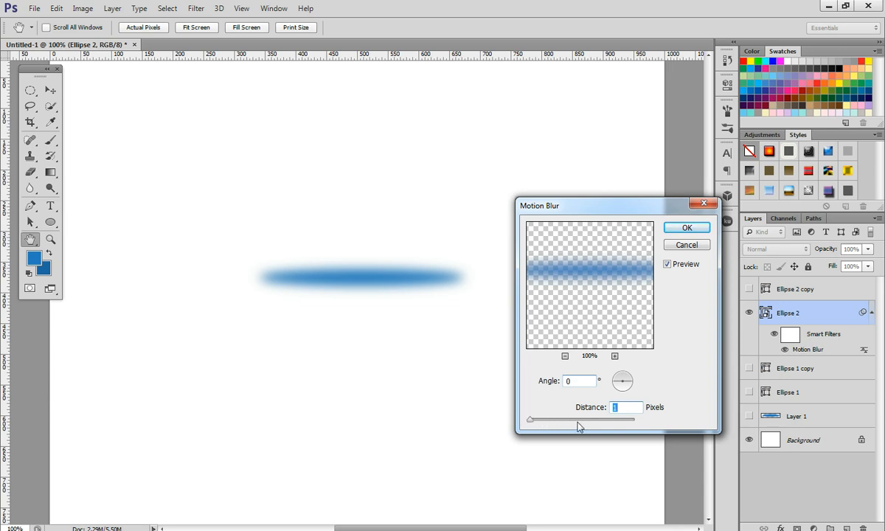
left_click_drag(529, 419, 578, 419)
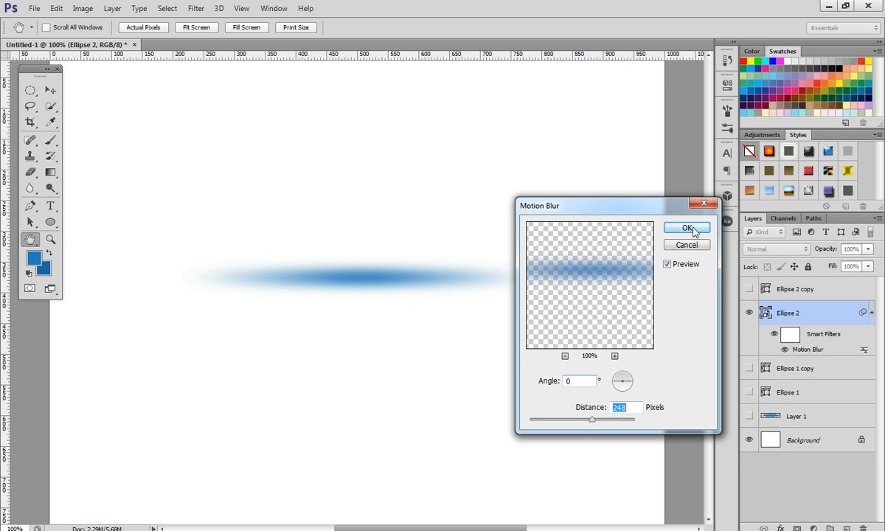
left_click(683, 227)
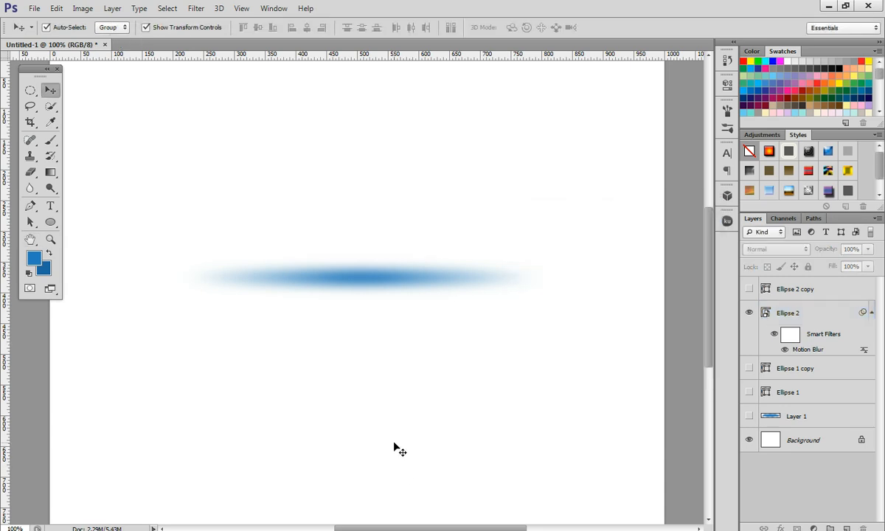